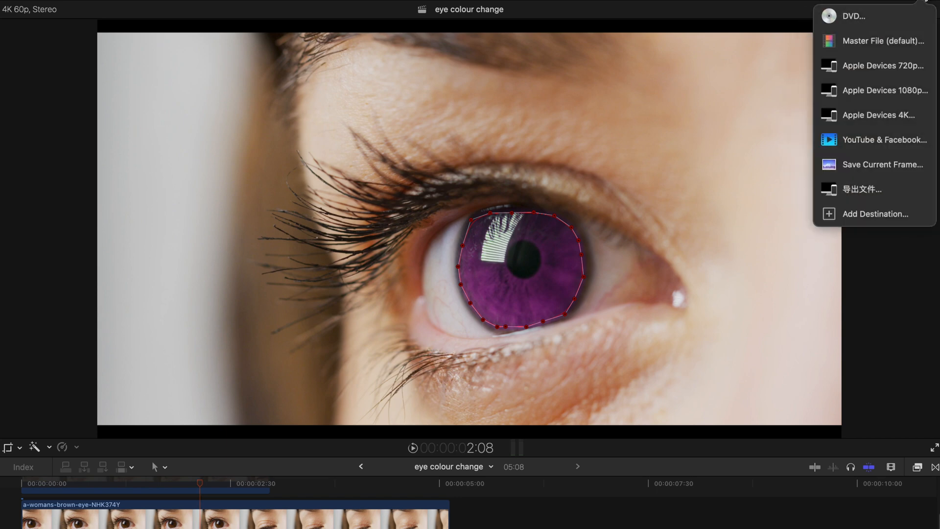
pyautogui.moveTo(875, 213)
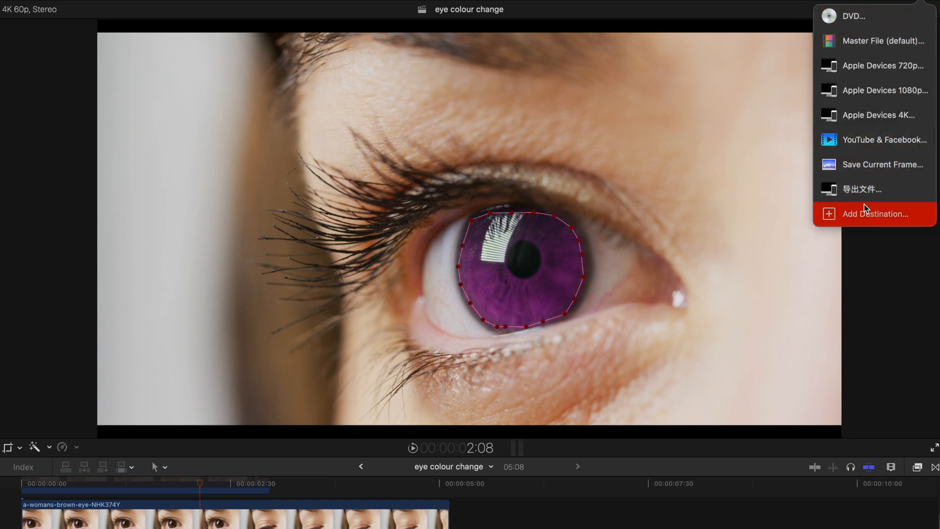
# Step: Export the 'eye colour change' project as a file, which crashes Final Cut Pro
pyautogui.click(858, 189)
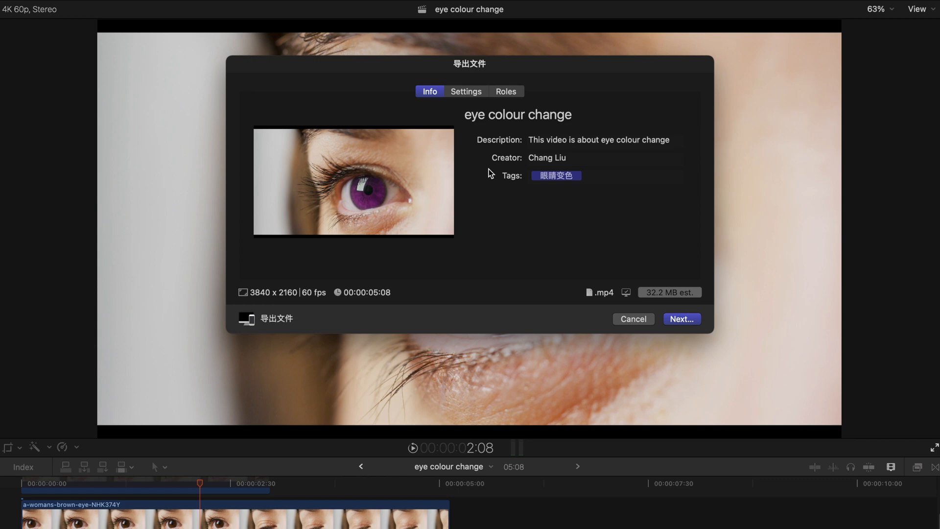
pyautogui.moveTo(600, 286)
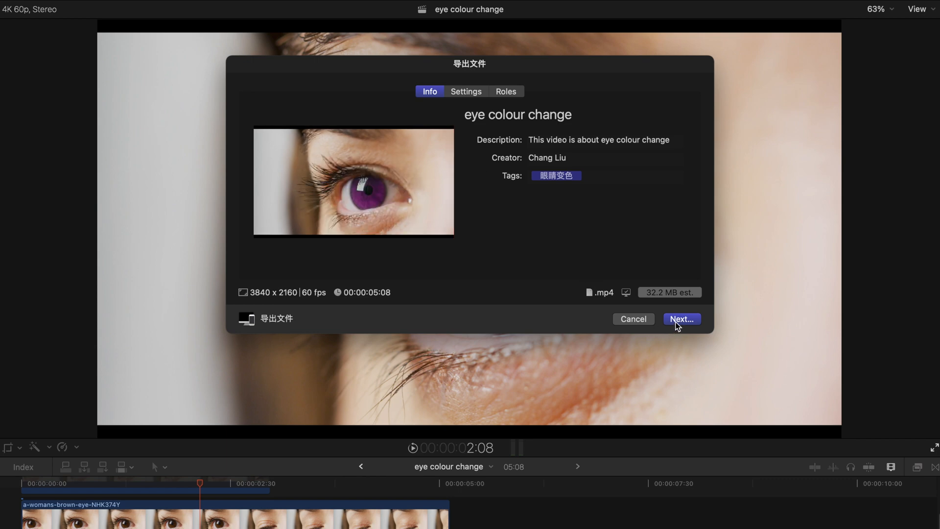
pyautogui.click(682, 318)
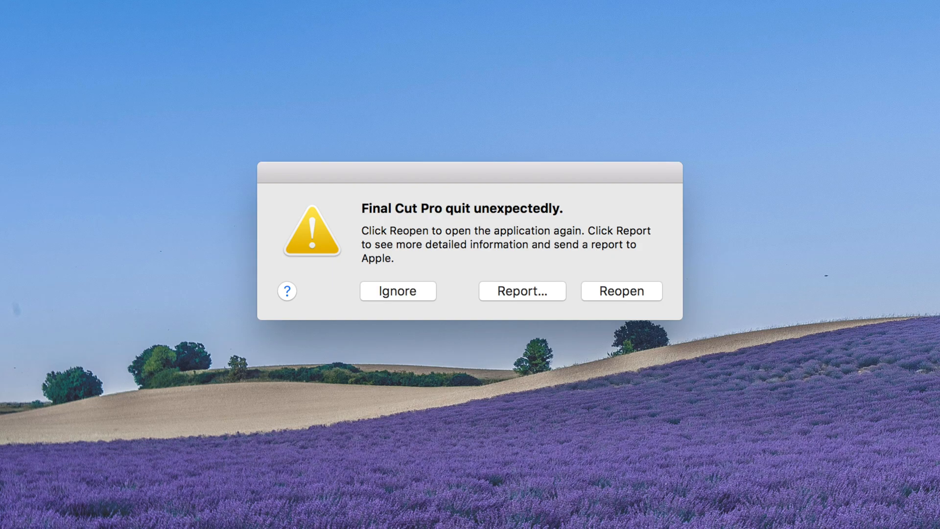
# Step: Reopen Final Cut Pro from the quit-unexpectedly alert so the LC Media library shows again
pyautogui.click(621, 291)
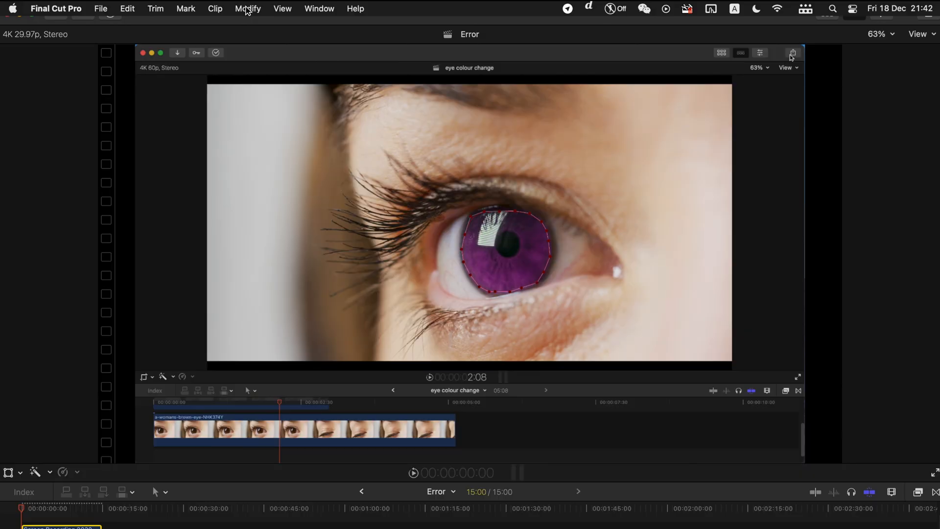
pyautogui.click(247, 9)
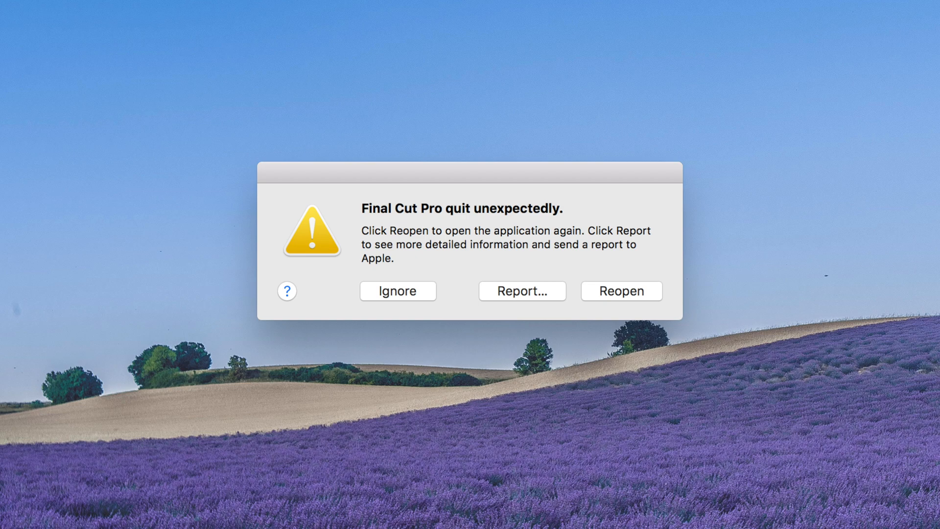
pyautogui.click(620, 291)
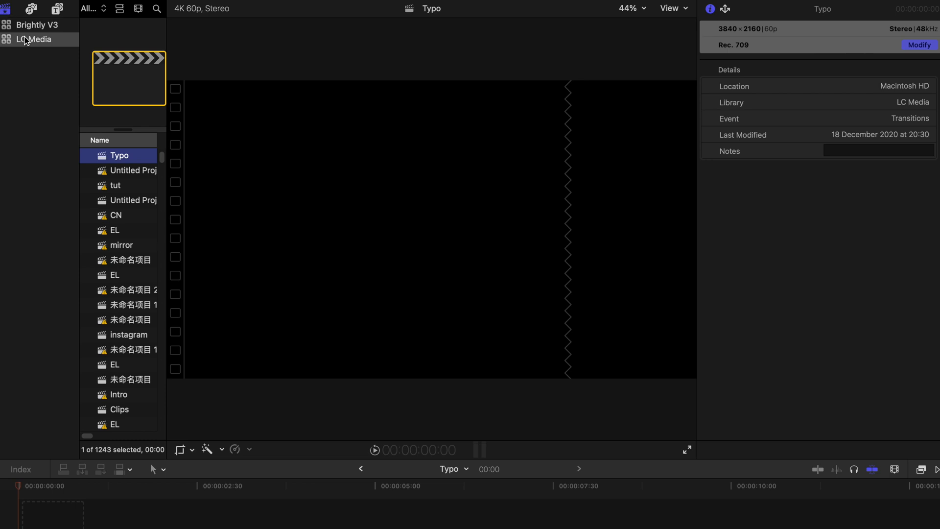
# Step: Open Delete Generated Library Files for the LC Media library
pyautogui.click(118, 8)
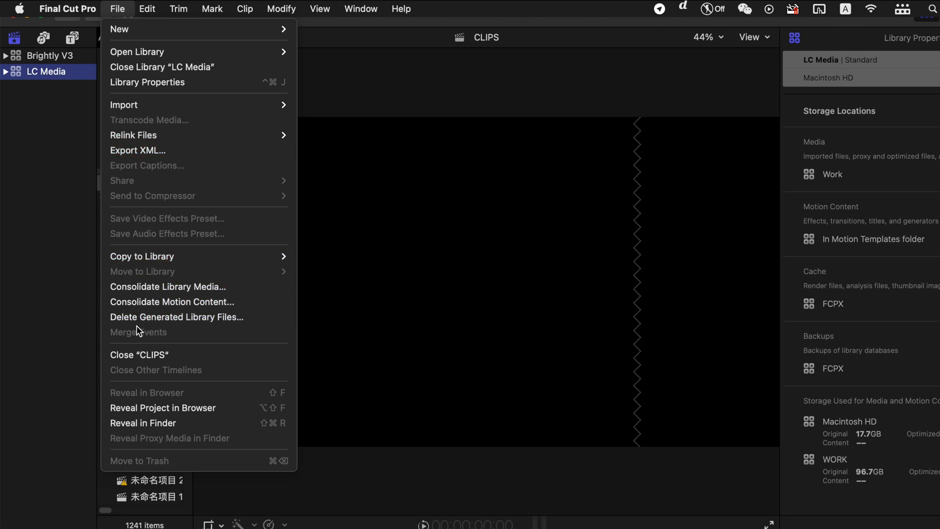
pyautogui.moveTo(178, 316)
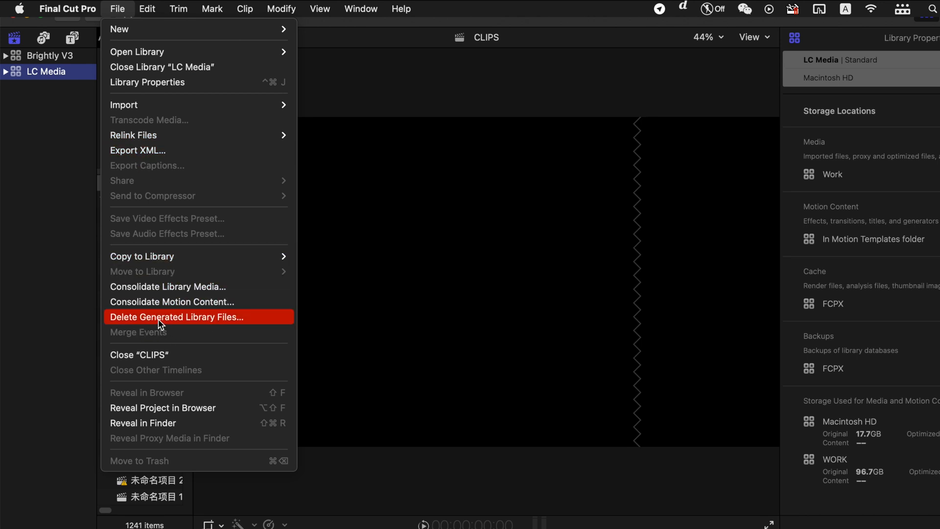
pyautogui.click(176, 317)
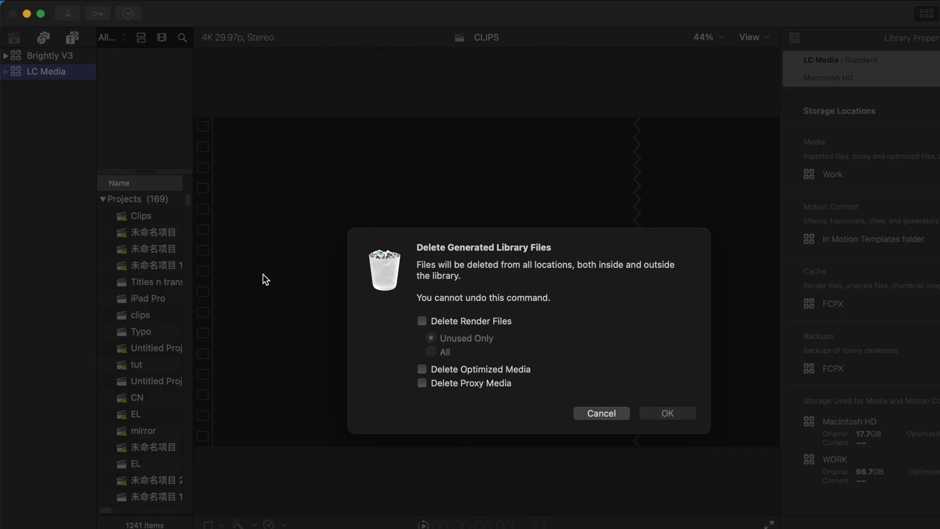
# Step: Delete all render files, optimized media and proxy media from LC Media
pyautogui.click(422, 321)
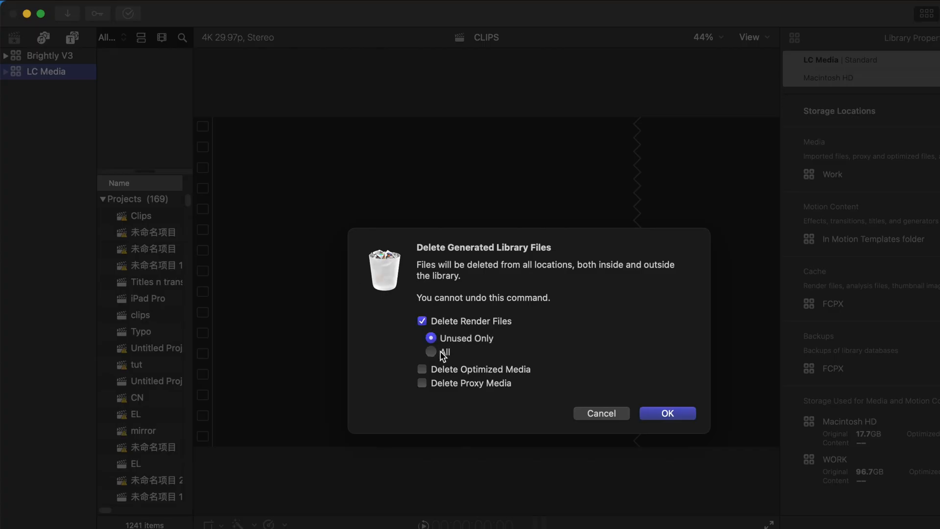
pyautogui.click(430, 352)
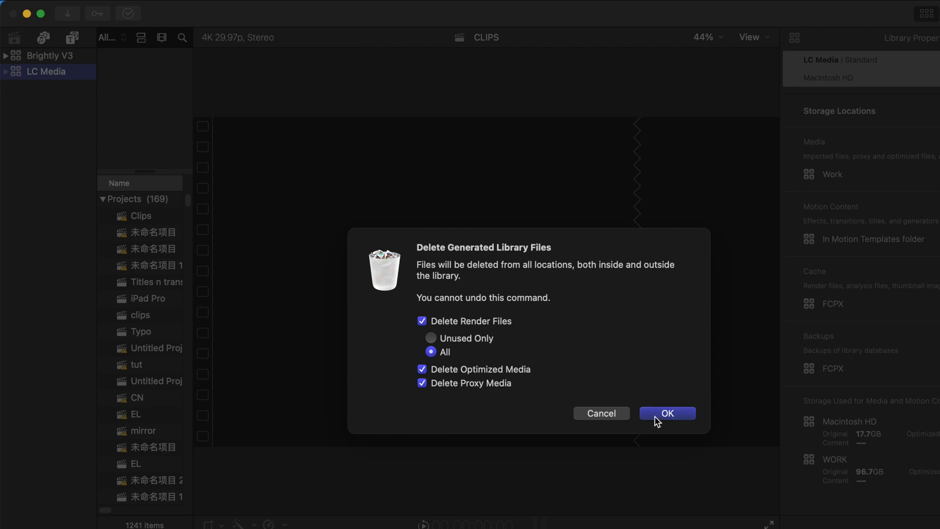
pyautogui.moveTo(670, 421)
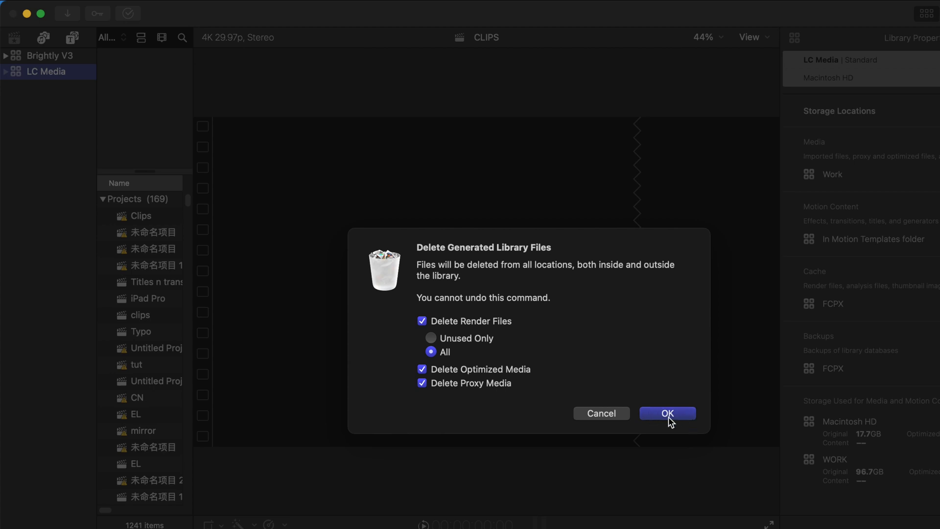
pyautogui.click(666, 413)
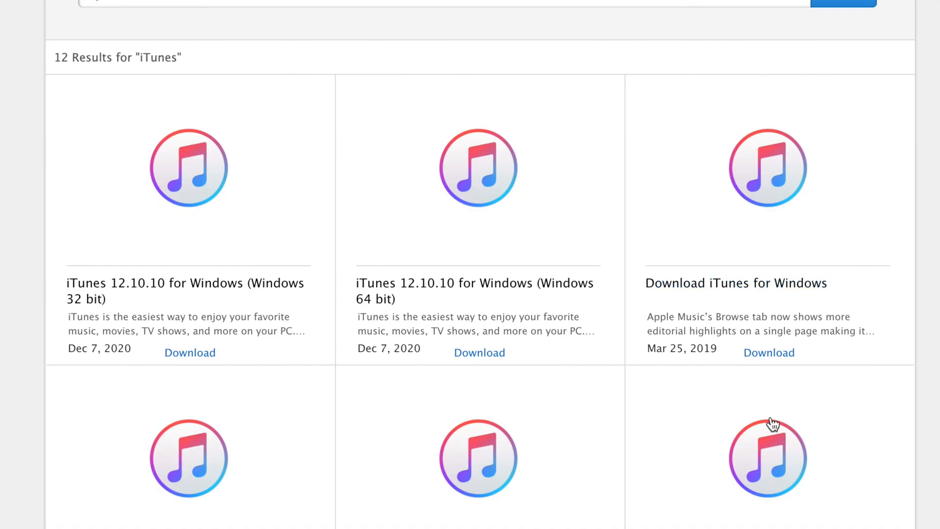
pyautogui.scroll(-3)
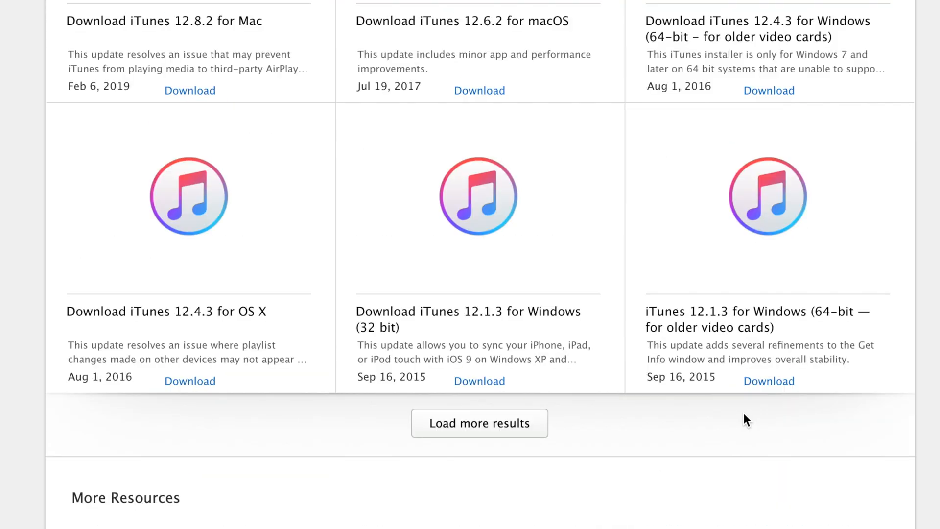
pyautogui.moveTo(183, 184)
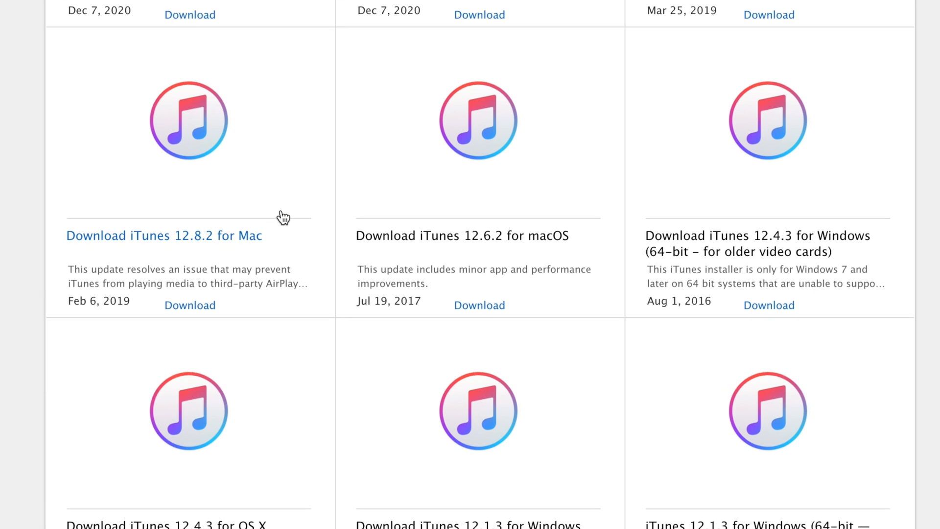
pyautogui.moveTo(549, 144)
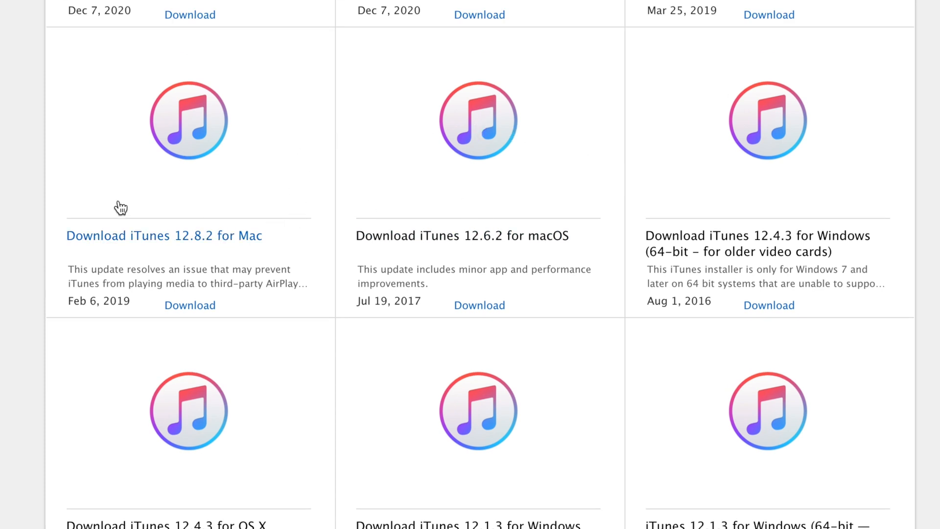
pyautogui.moveTo(461, 167)
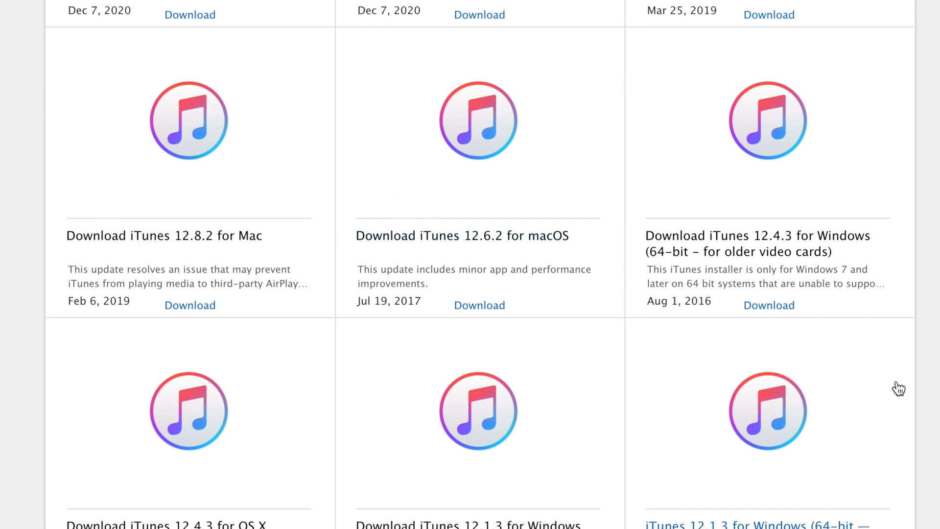
pyautogui.moveTo(910, 389)
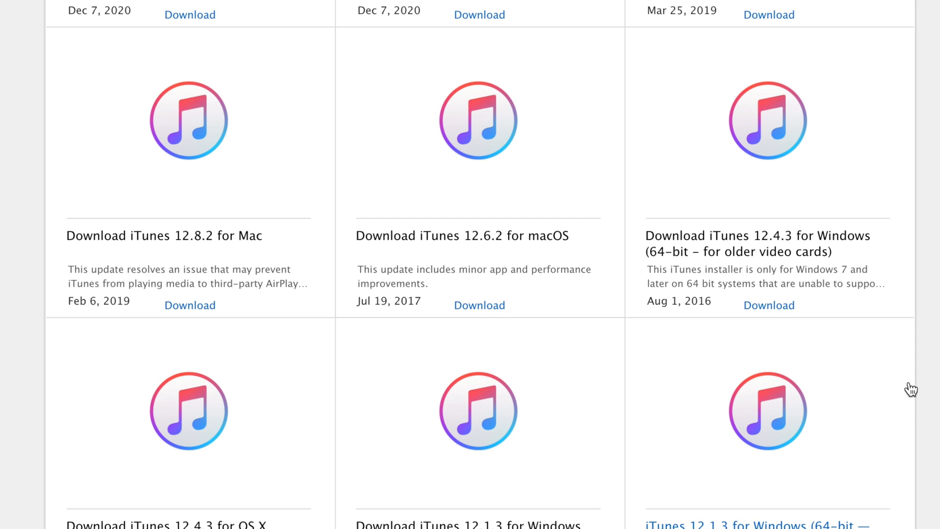